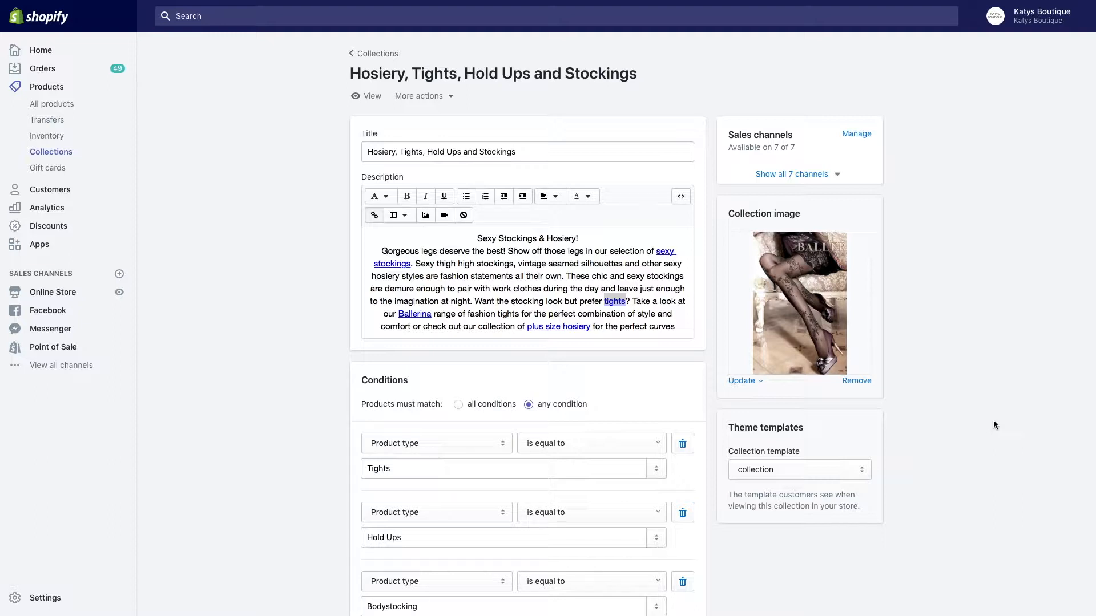
mouse_move(658, 379)
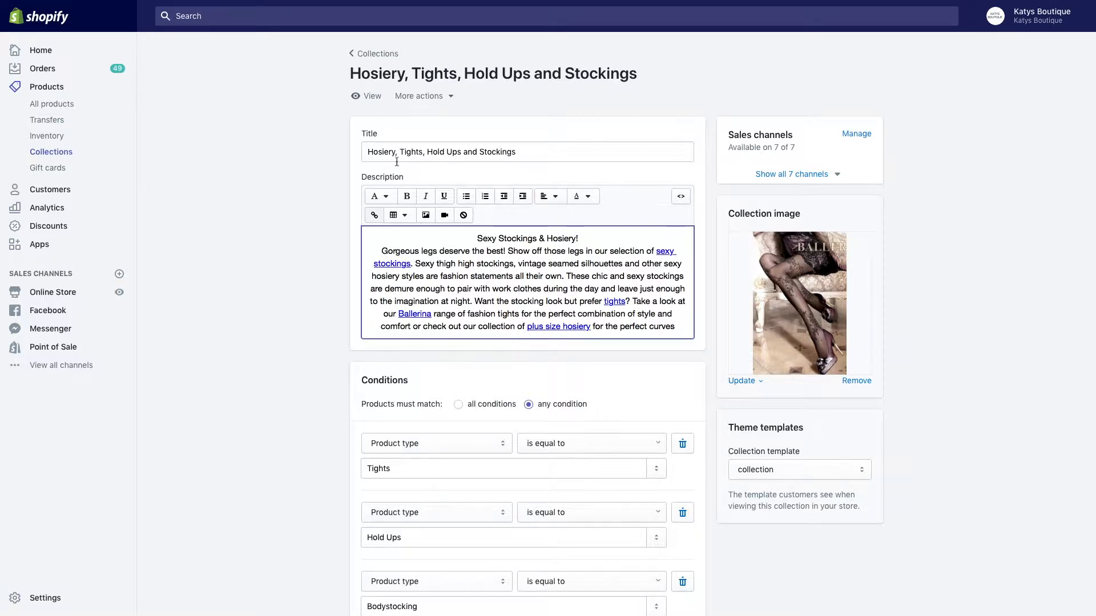
mouse_move(500, 159)
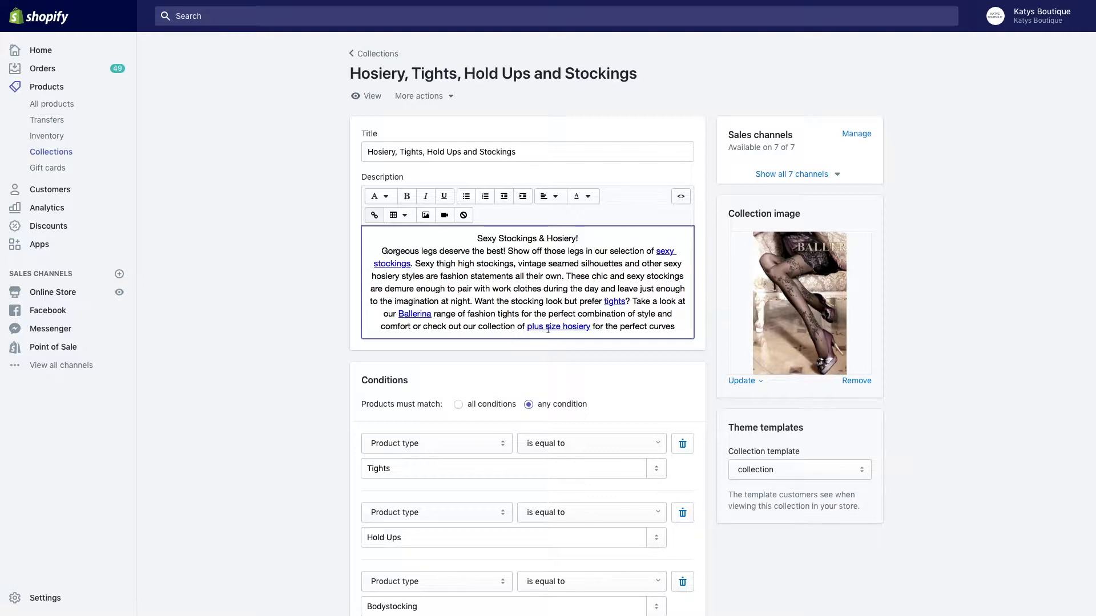
mouse_move(558, 326)
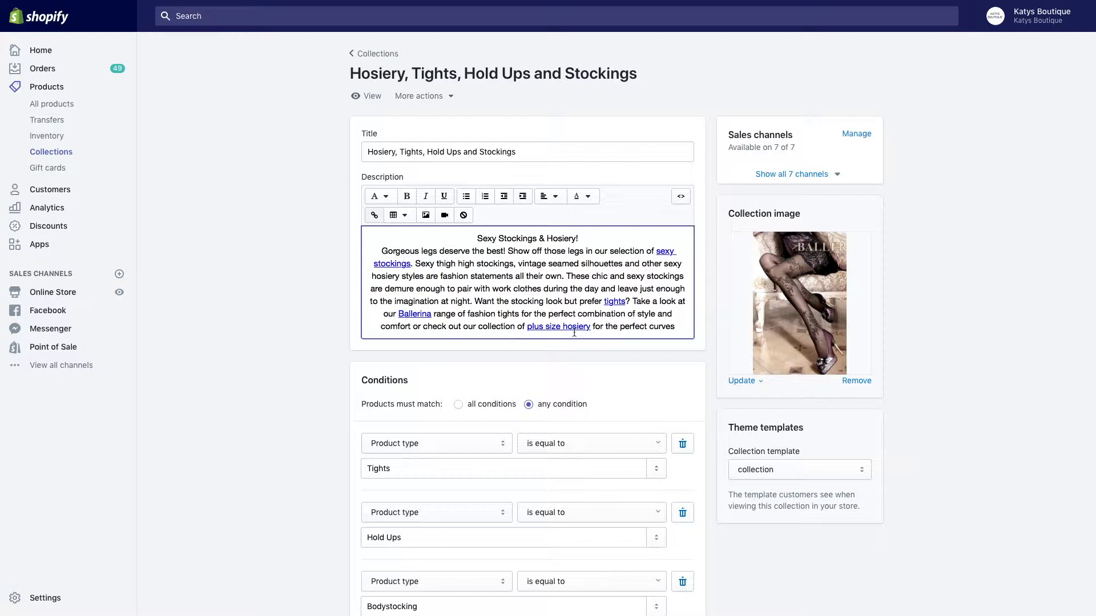
click(578, 238)
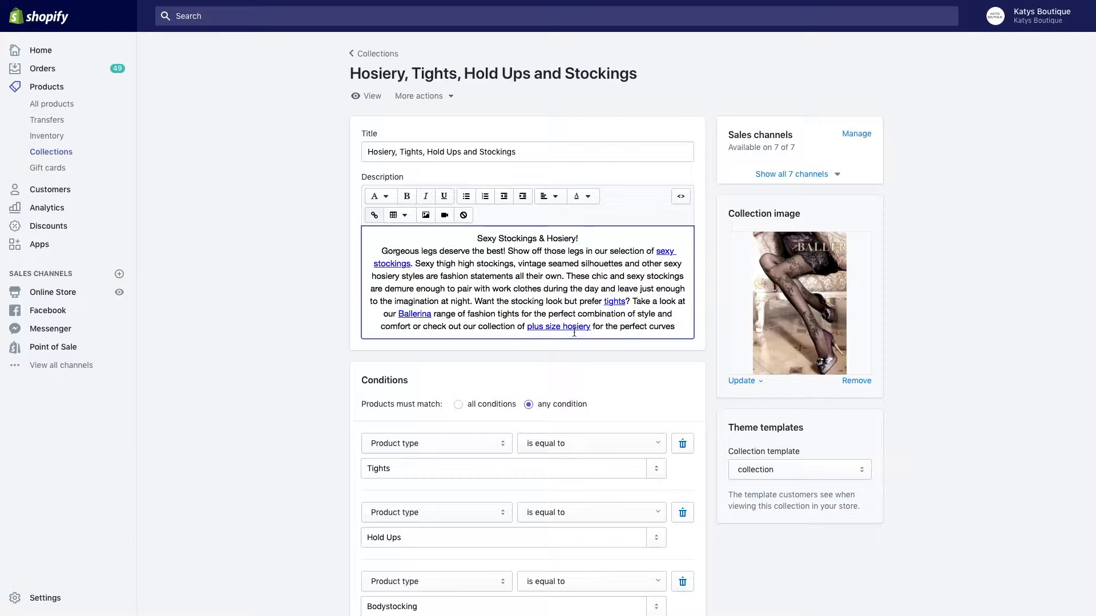
click(579, 238)
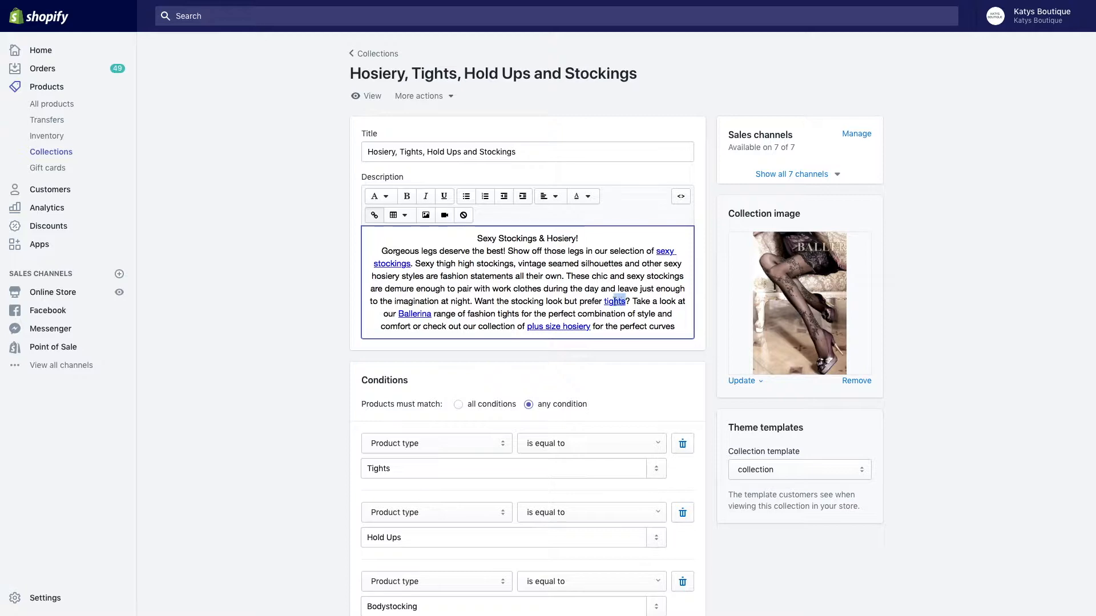
mouse_move(614, 301)
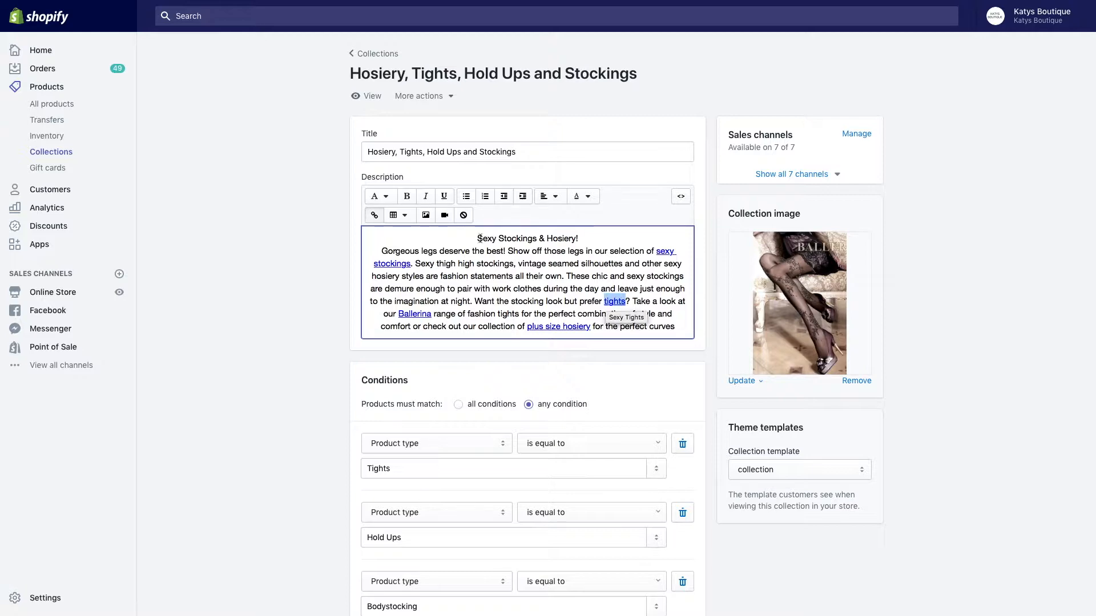
mouse_move(375, 215)
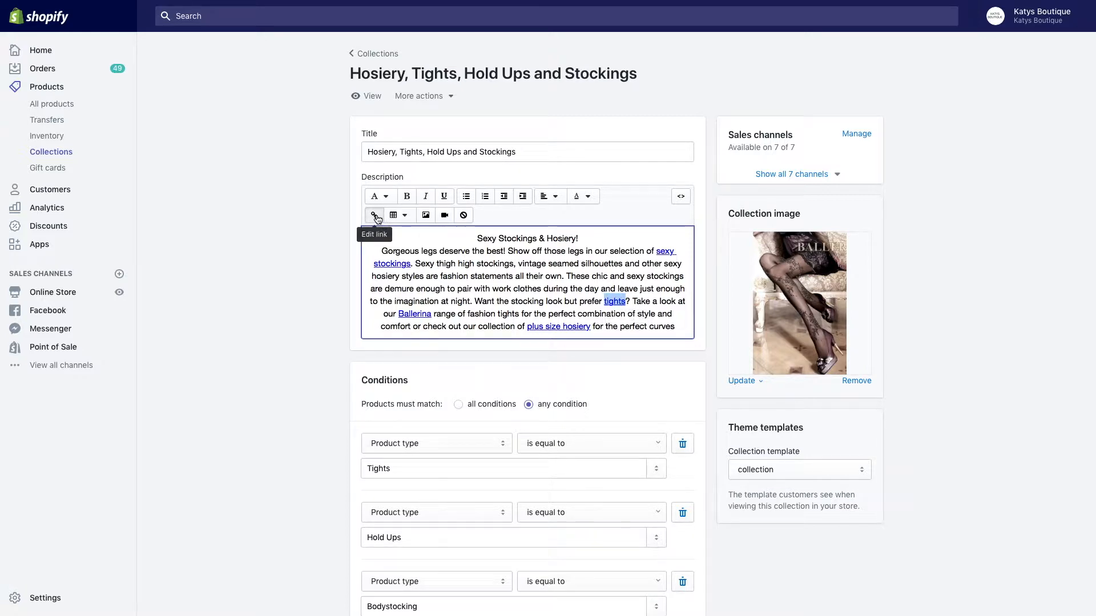
click(376, 215)
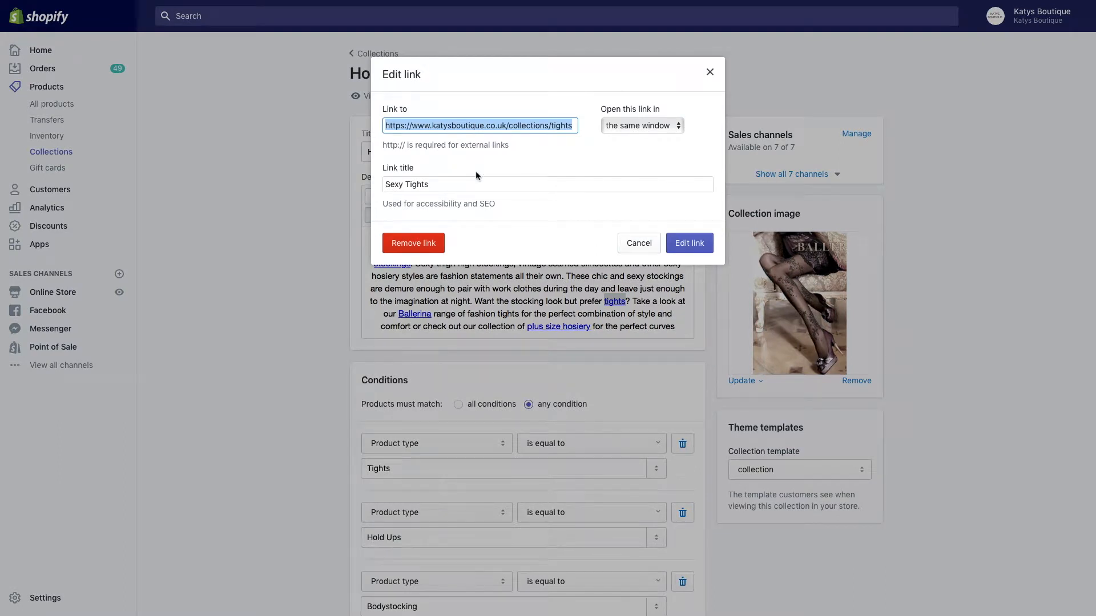
mouse_move(539, 138)
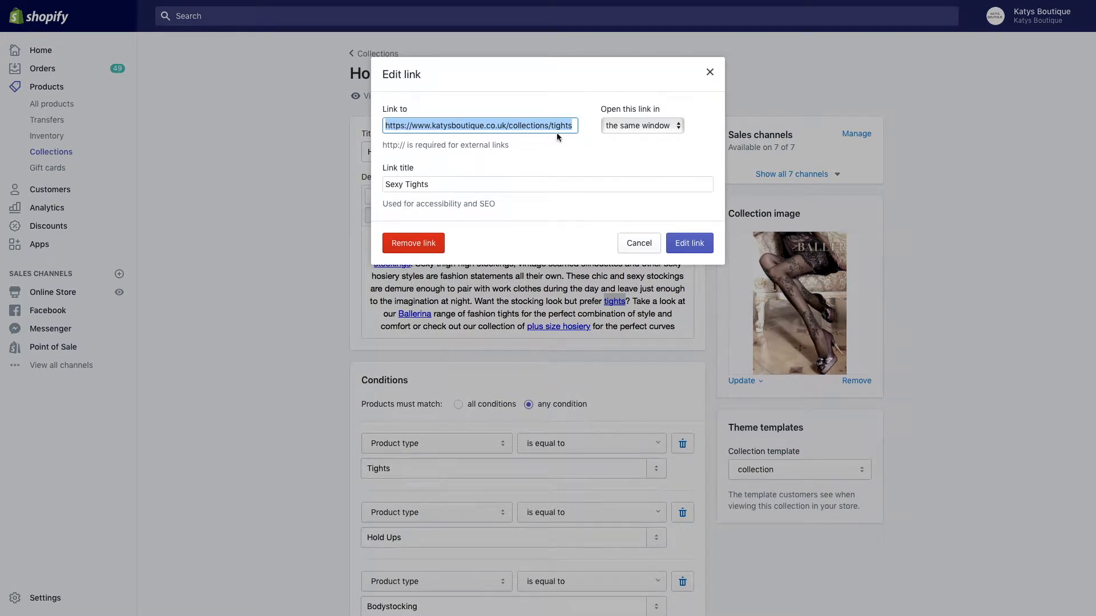
click(547, 184)
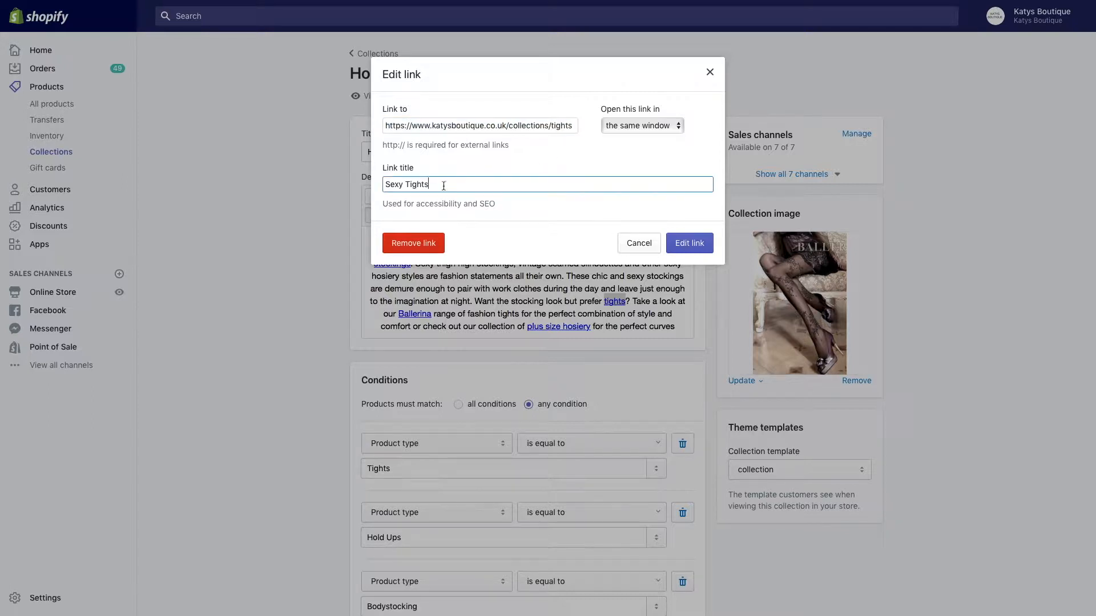
triple_click(406, 183)
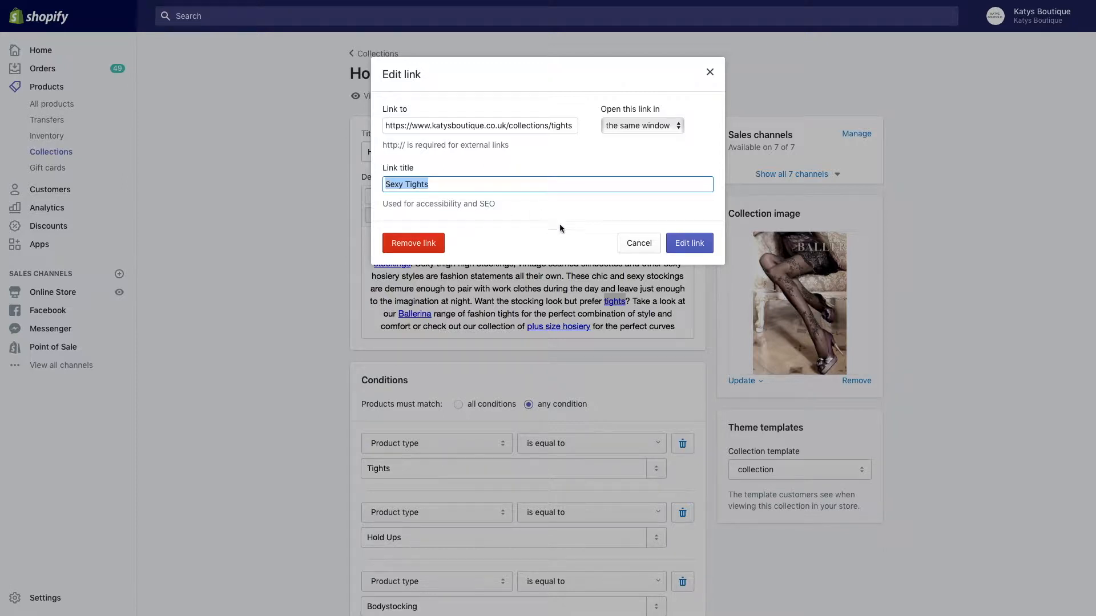
click(637, 242)
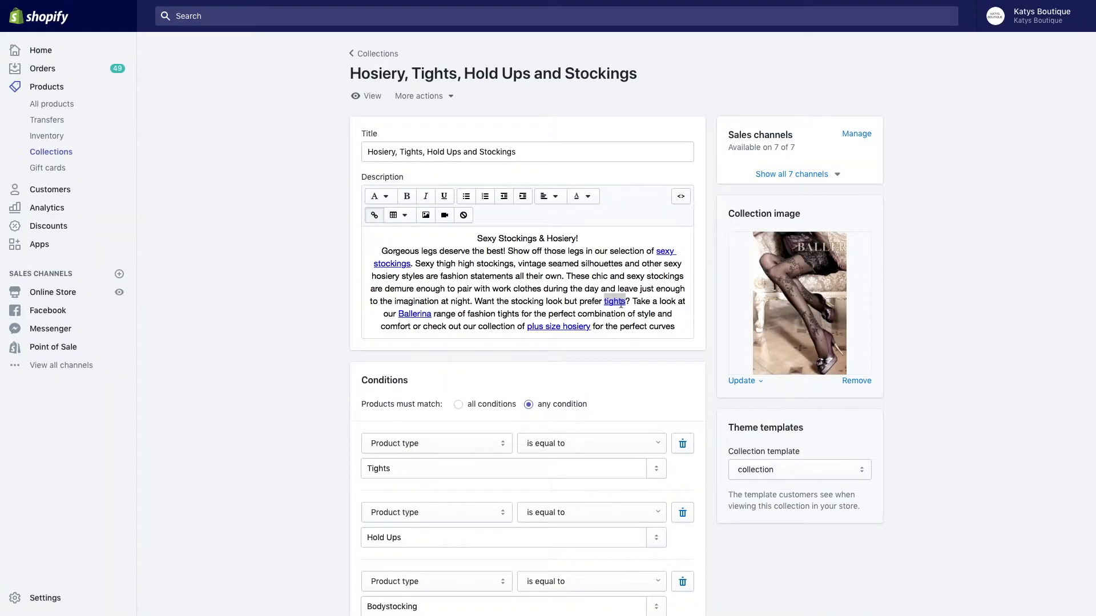
click(614, 300)
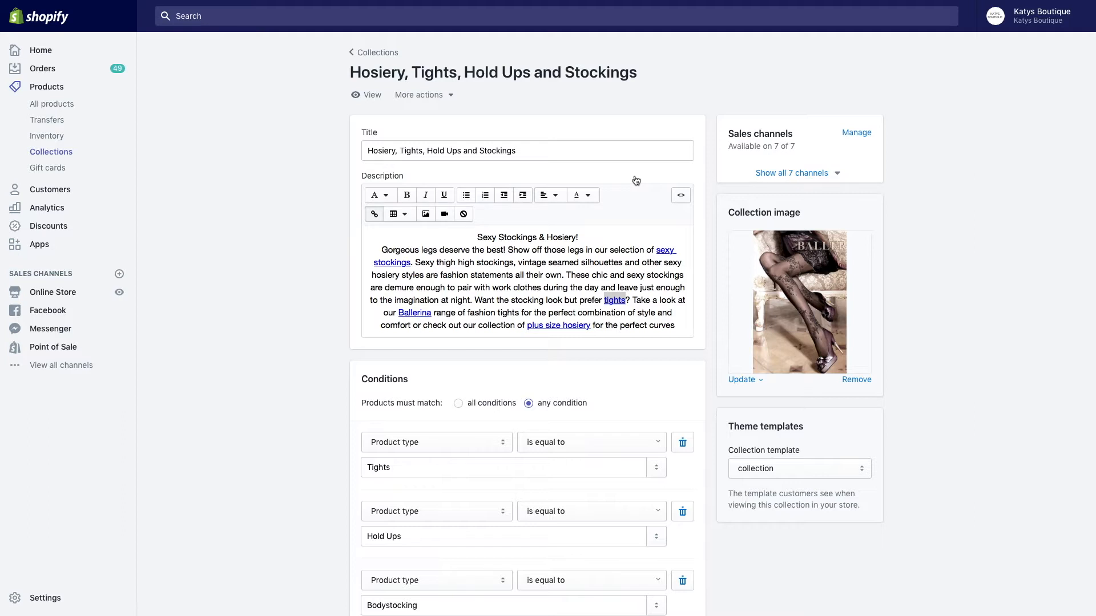
mouse_move(468, 243)
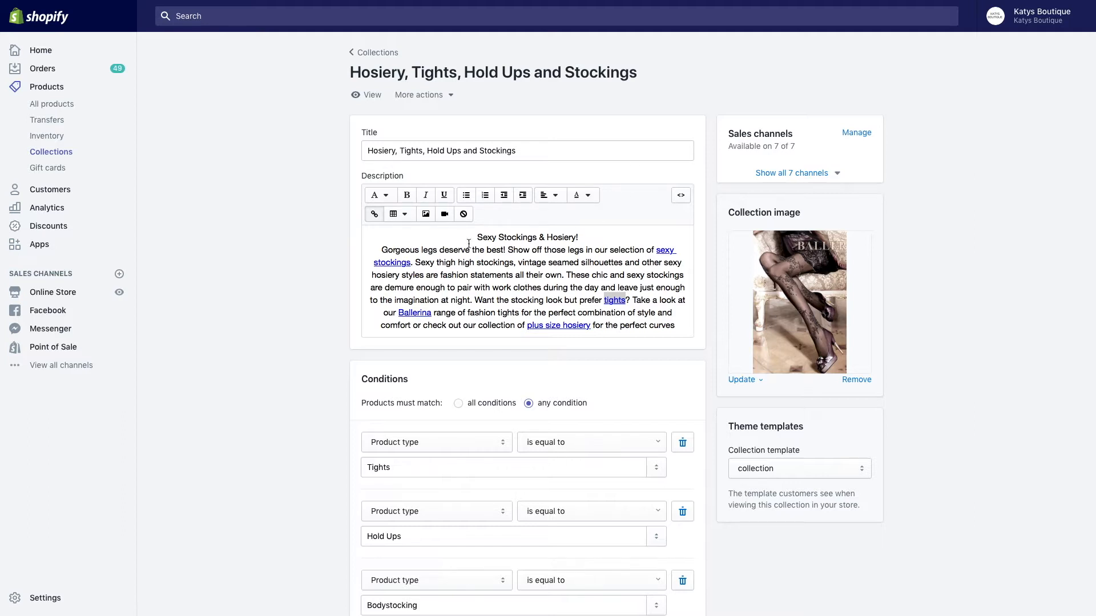
drag(465, 243, 629, 299)
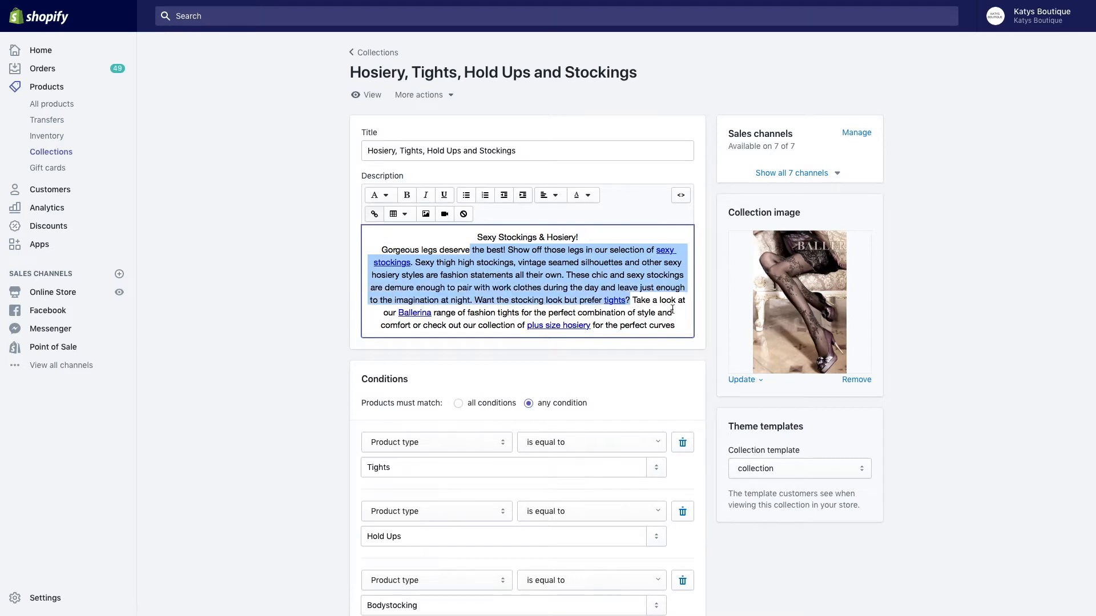
click(433, 274)
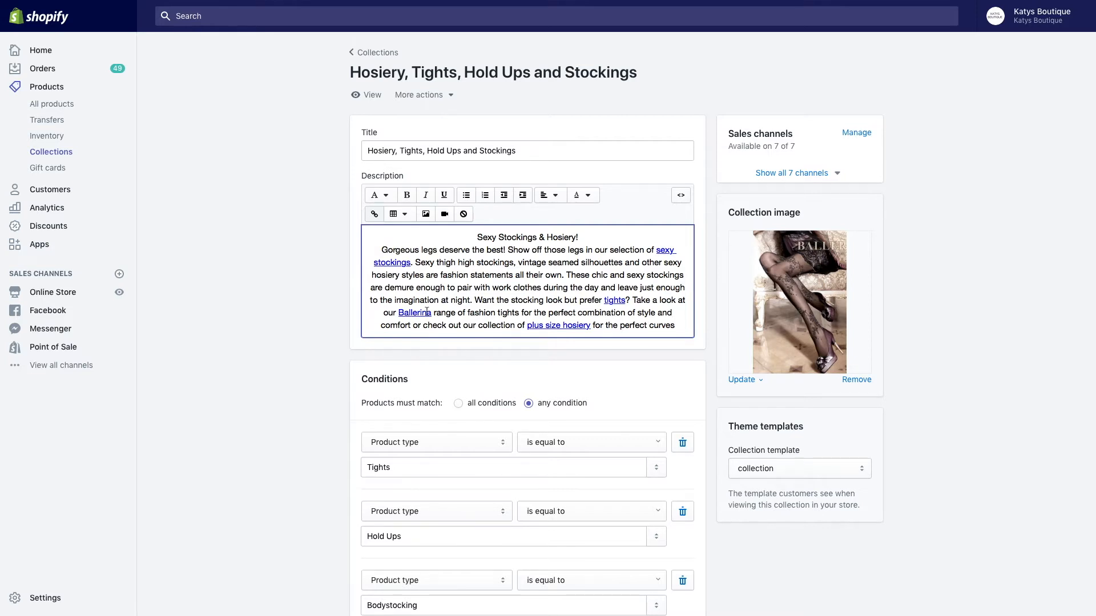
mouse_move(681, 326)
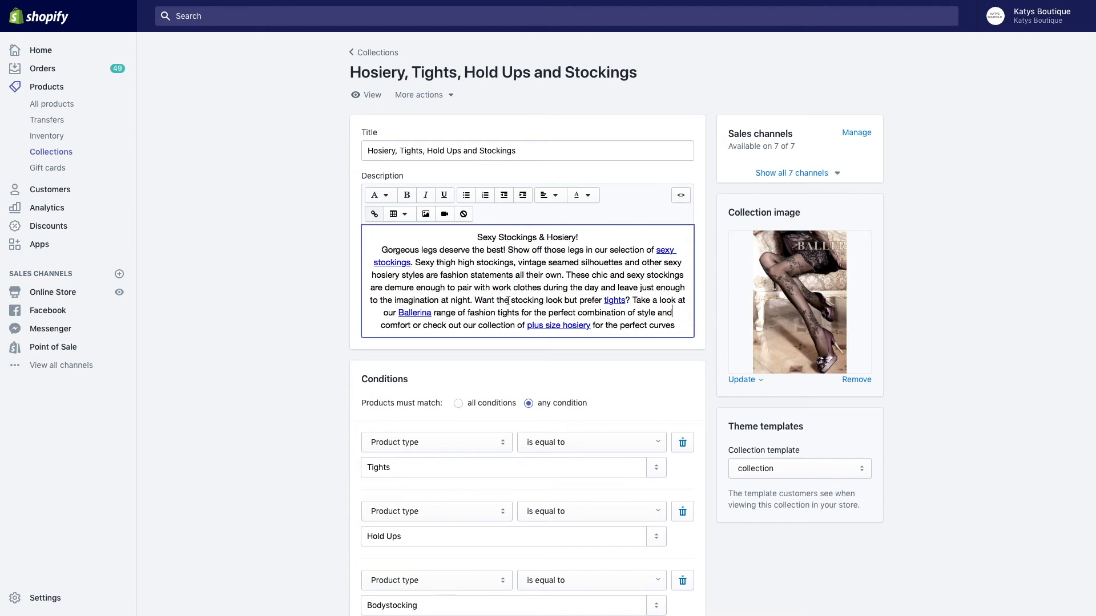
mouse_move(541, 284)
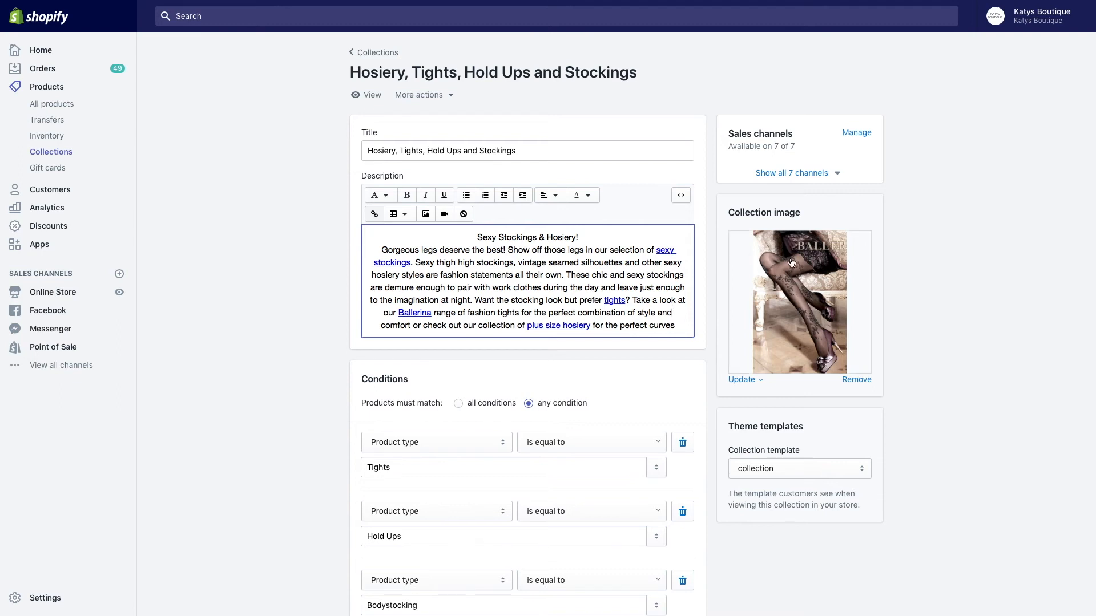
mouse_move(968, 213)
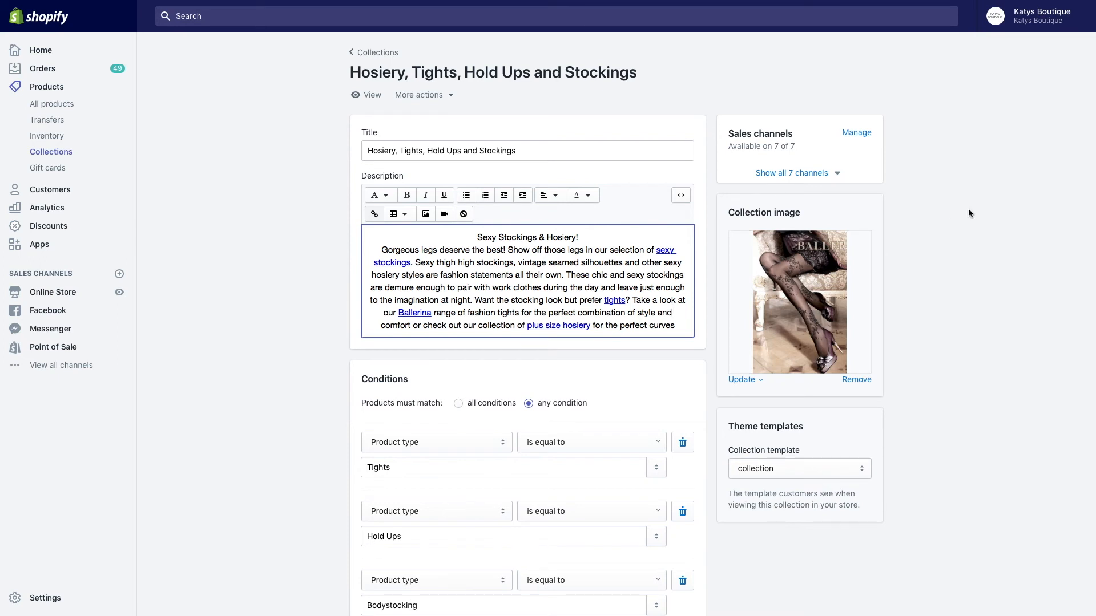
mouse_move(971, 214)
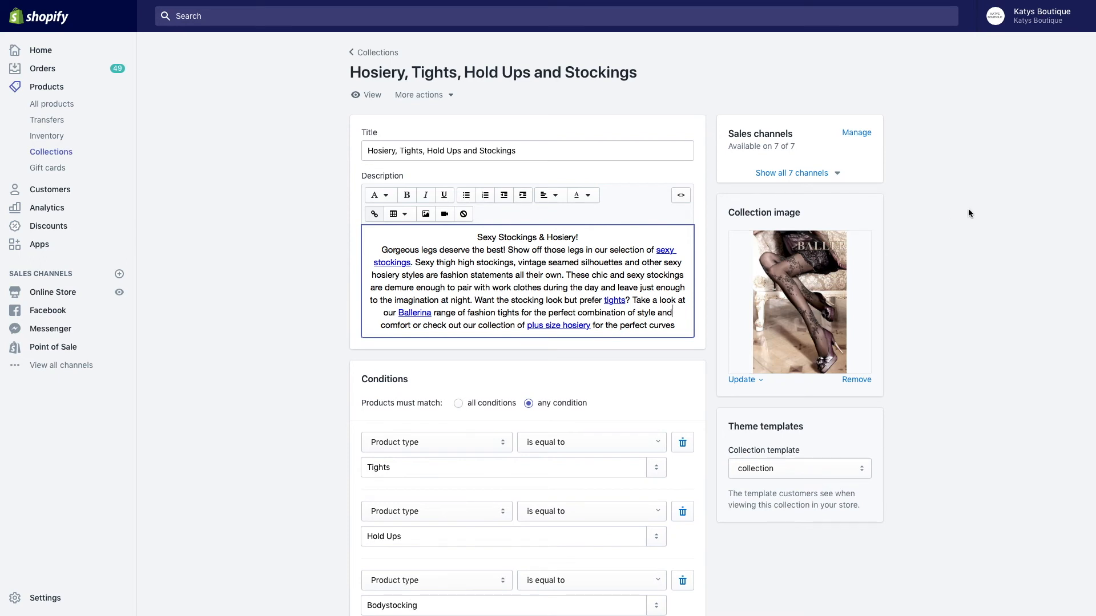